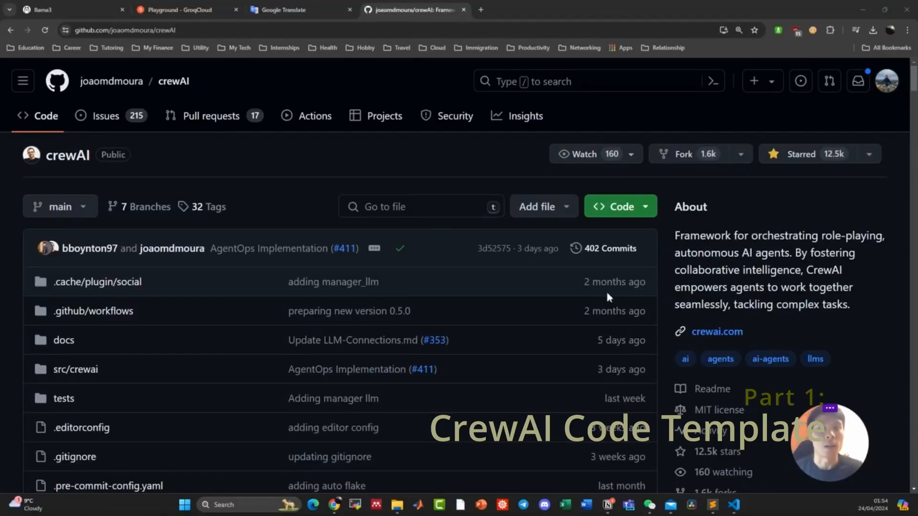
Scroll the crewAI README down to the '2. Setting Up Your Crew' example code.
scroll("down", 3)
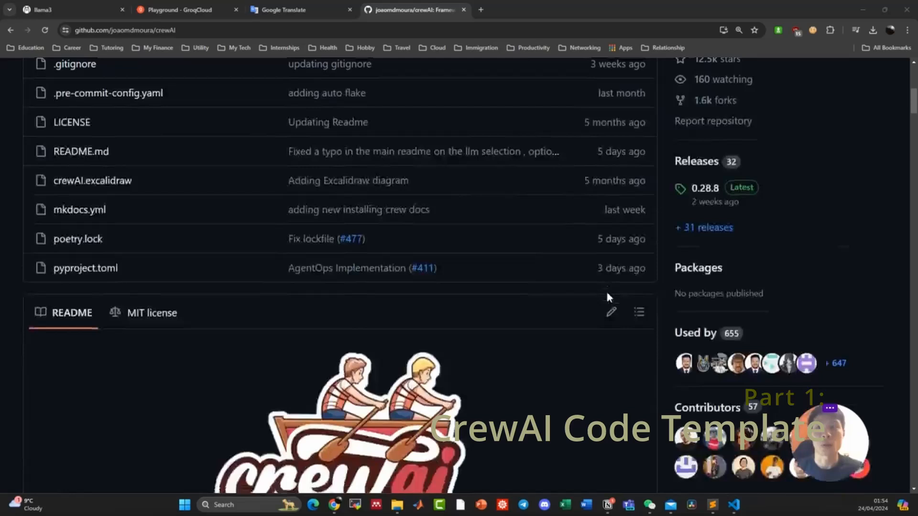
scroll("down", 3)
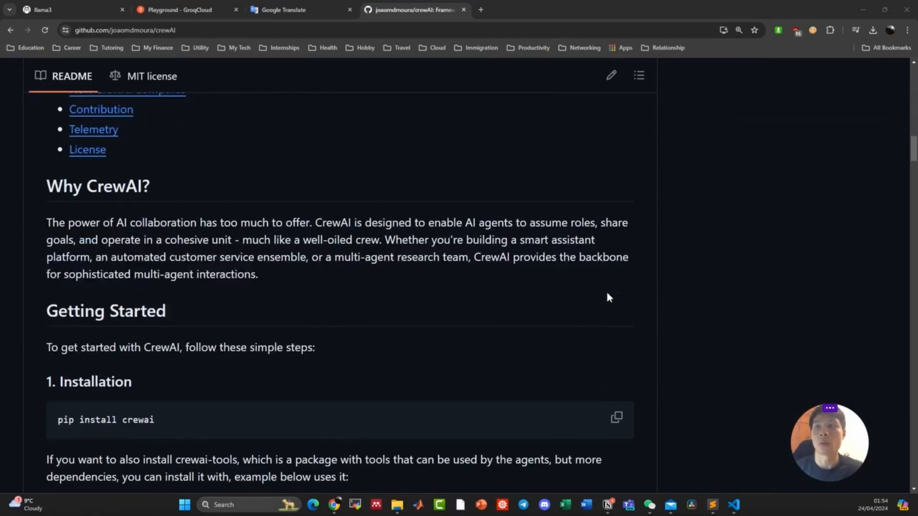
scroll("down", 3)
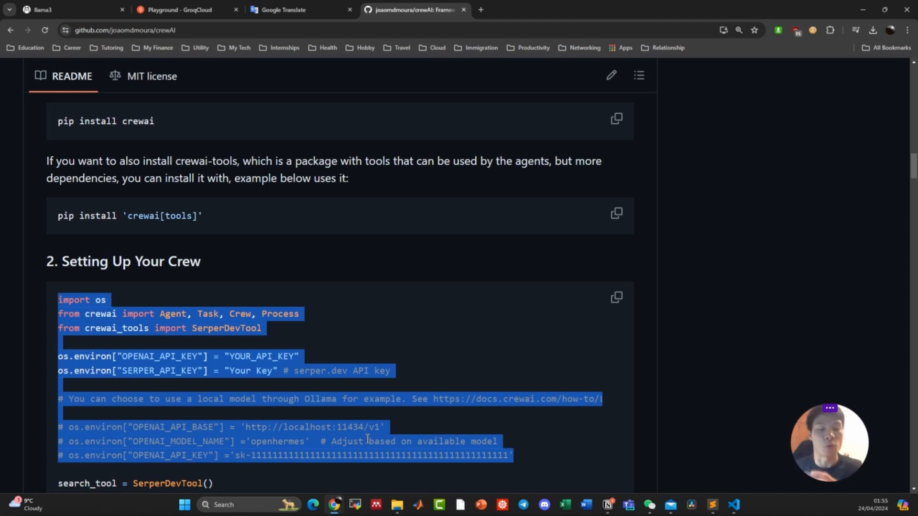
Run pip install crewai in the project's terminal.
left_click(733, 504)
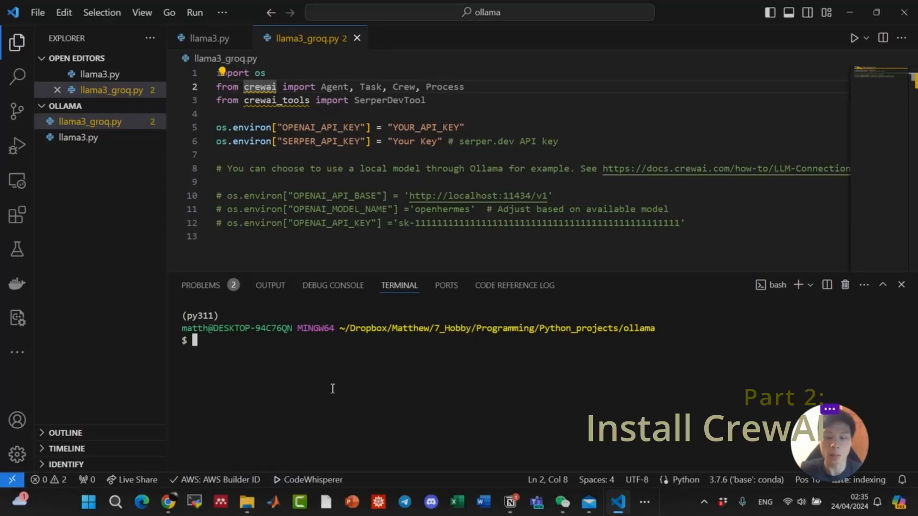
type("pip inst")
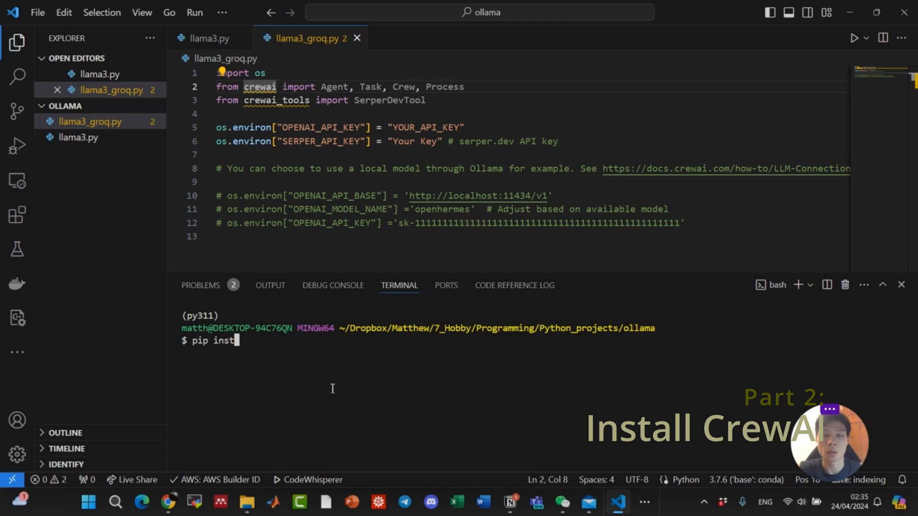
type("all crewai")
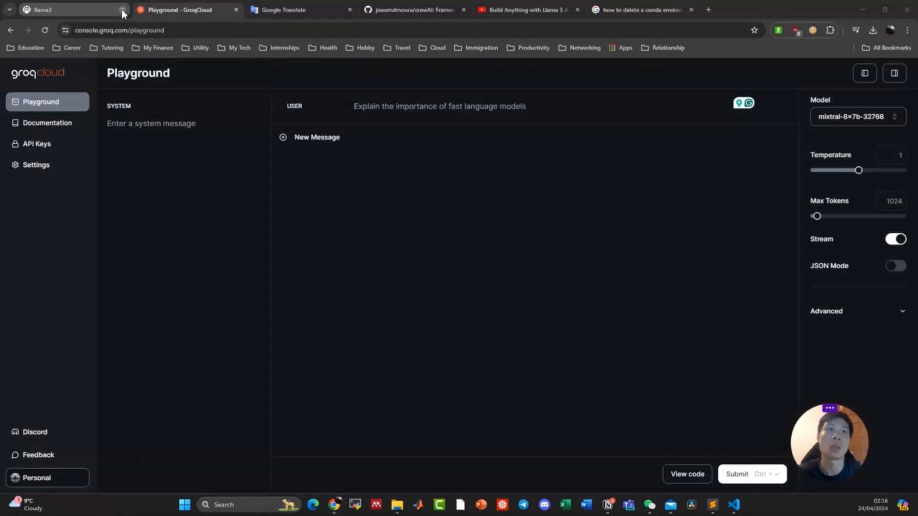
Create the llama3agents API key and select the GROQ_API_KEY export command in Quickstart.
left_click(36, 143)
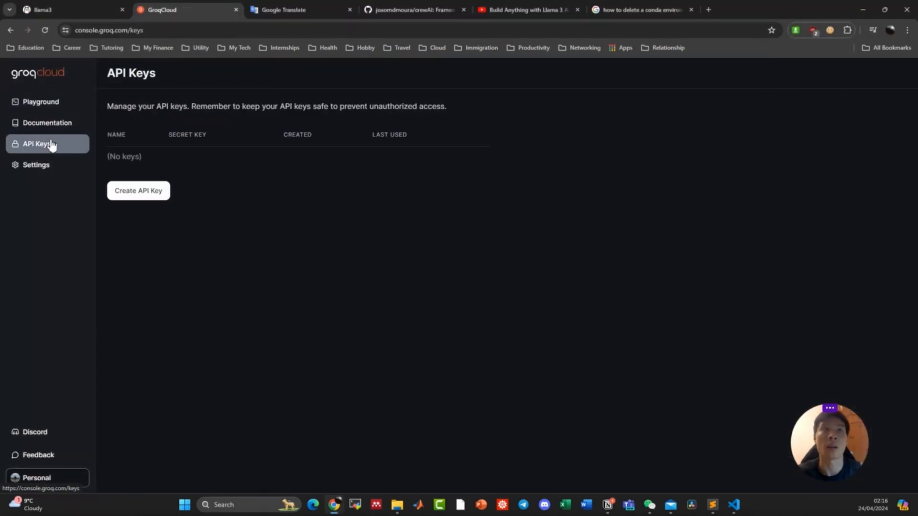
left_click(139, 190)
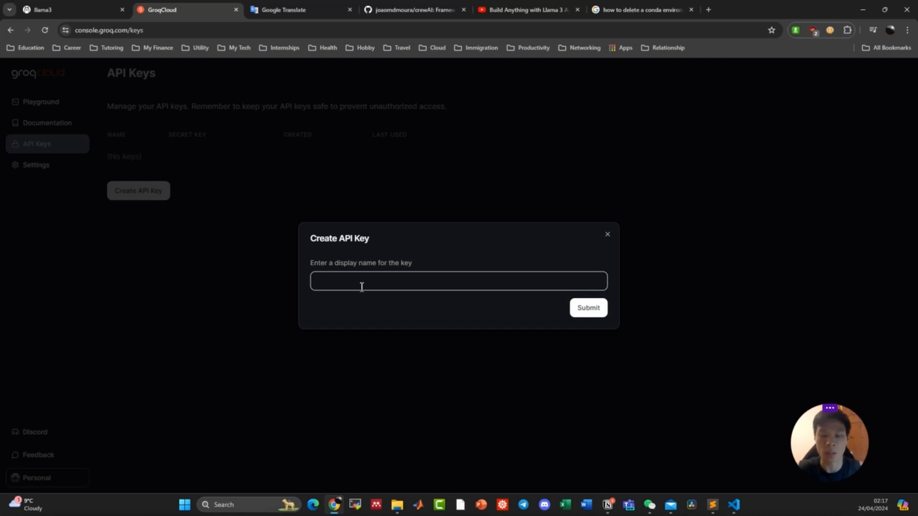
type("llama3")
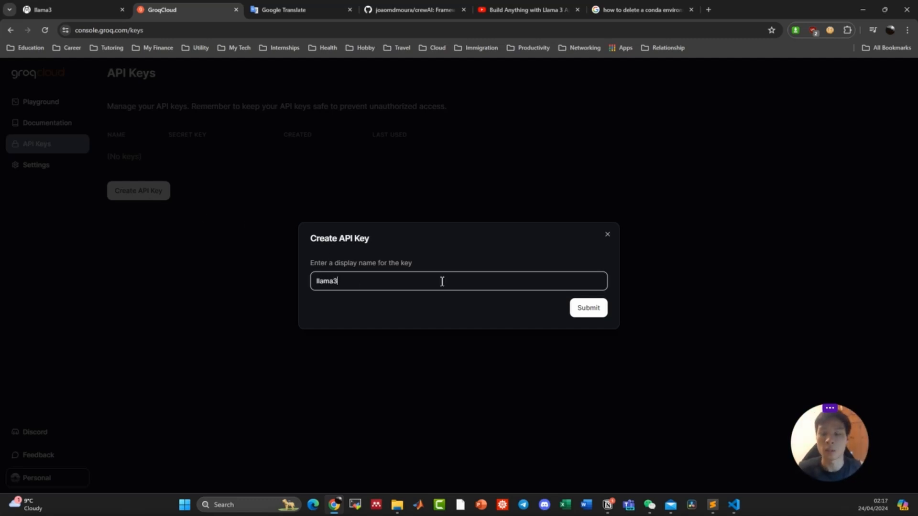
left_click(587, 308)
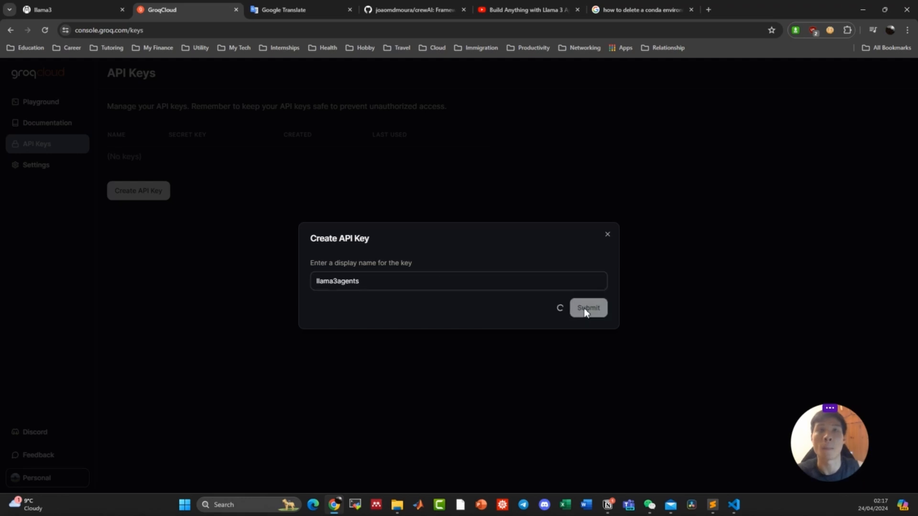
left_click(588, 308)
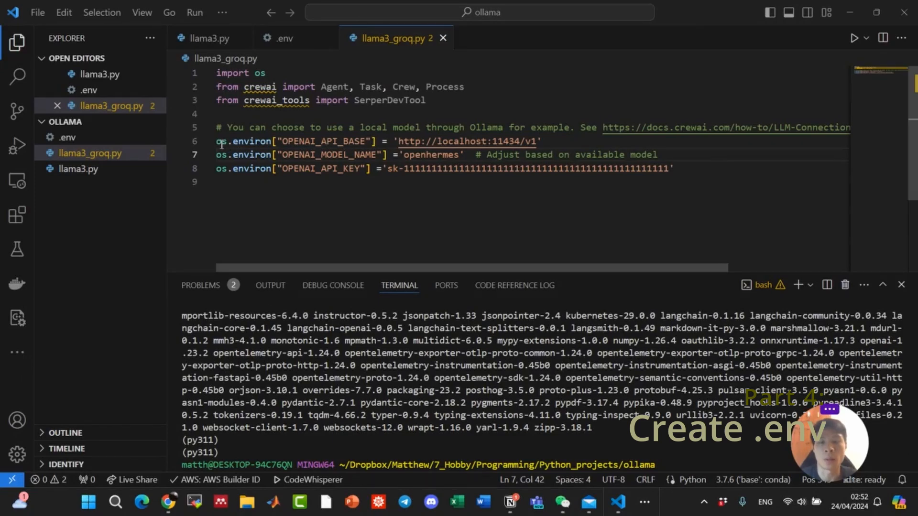
left_click(699, 178)
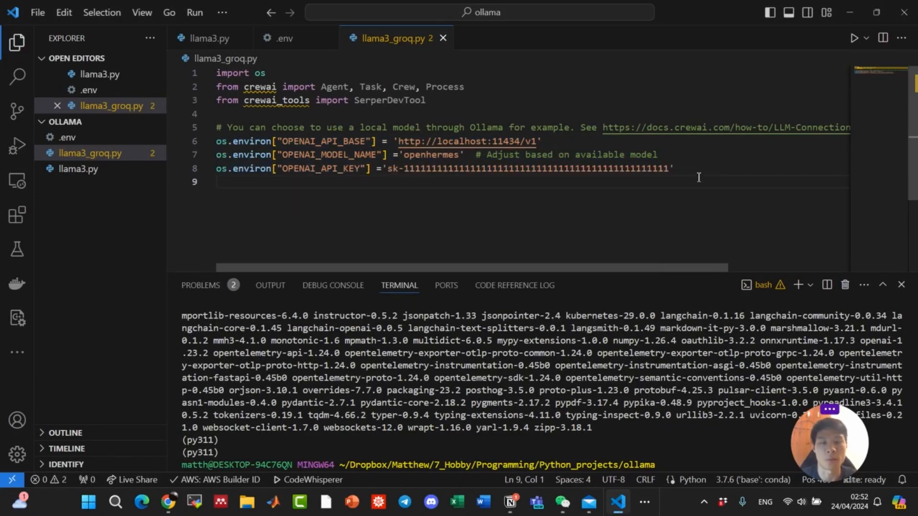
double_click(466, 141)
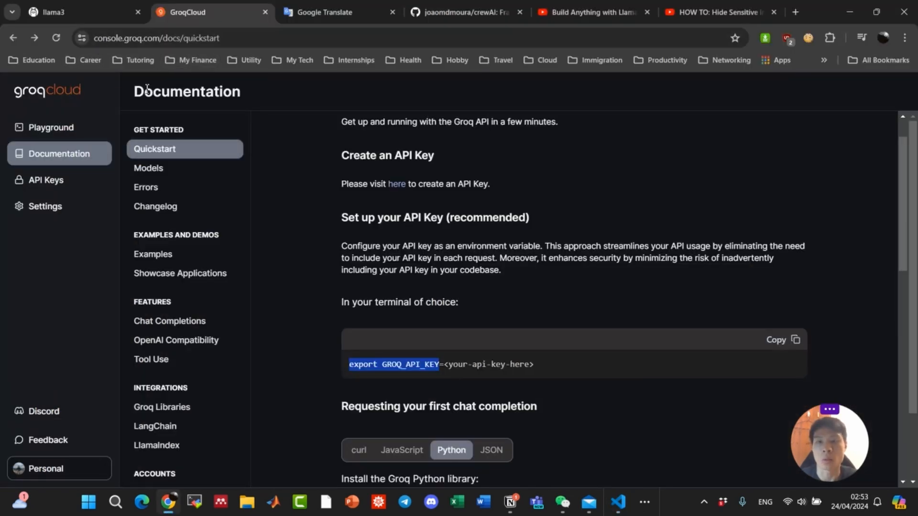
Select Groq's OpenAI-compatible base_url and the llama3-70b-8192 model ID in the docs.
scroll("up", 3)
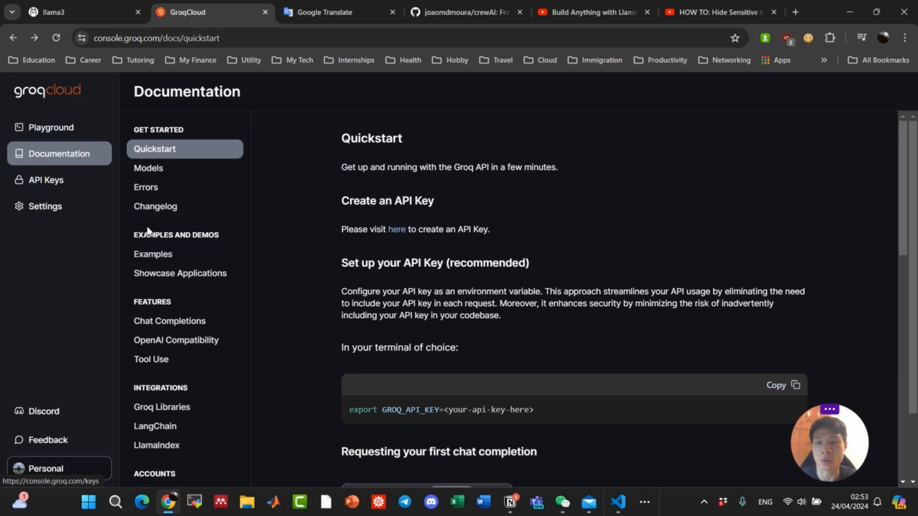
left_click(175, 340)
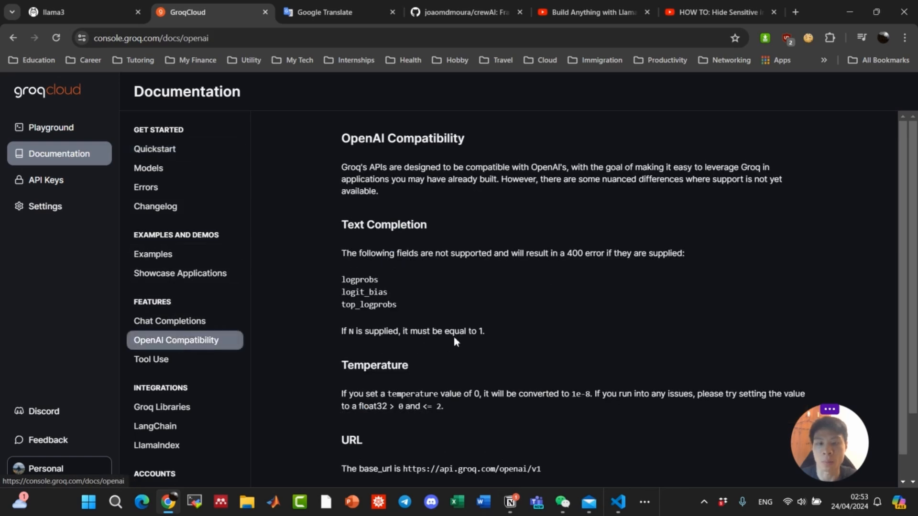
scroll("down", 3)
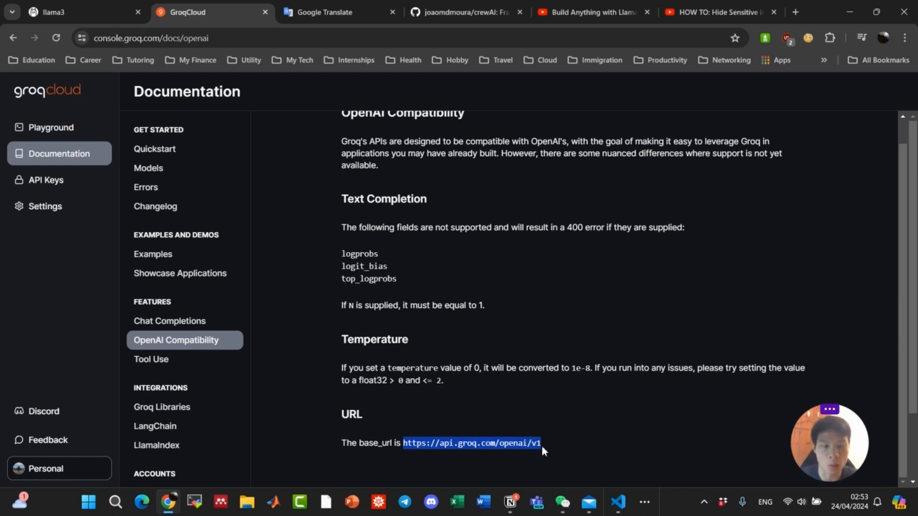
left_click(617, 501)
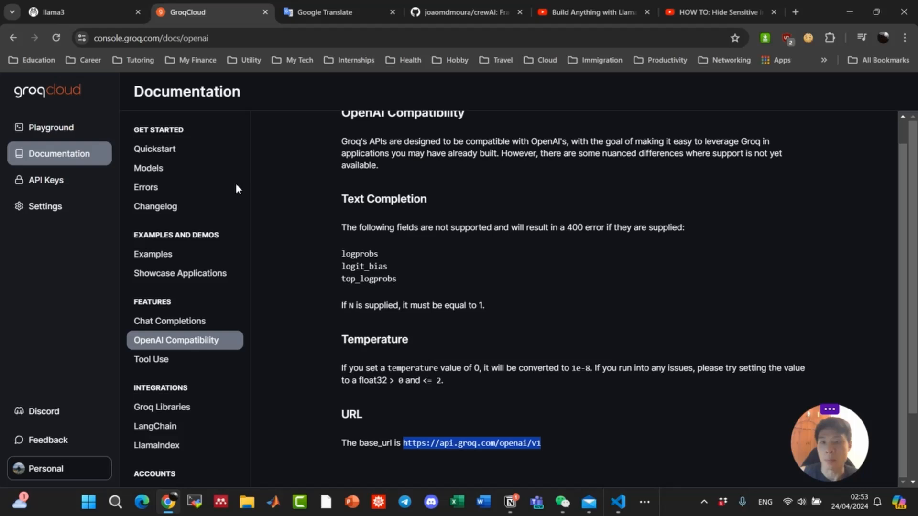
mouse_move(149, 168)
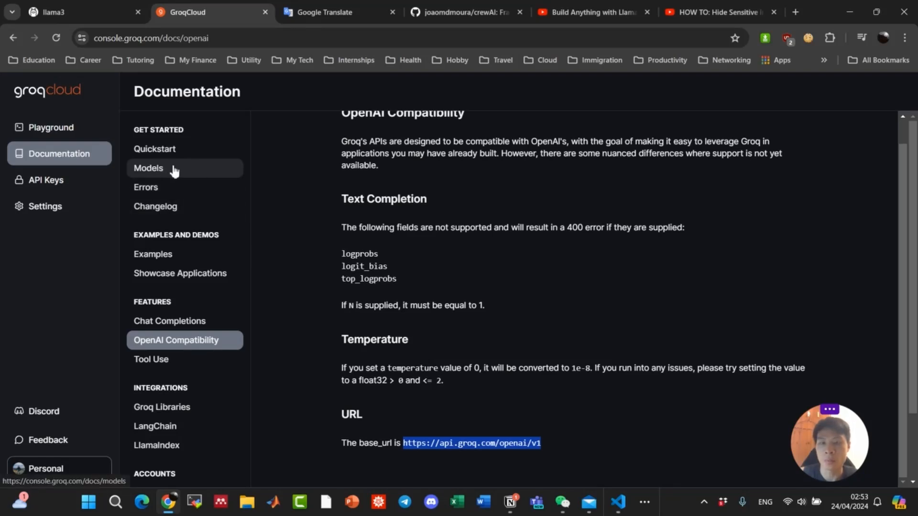
left_click(149, 167)
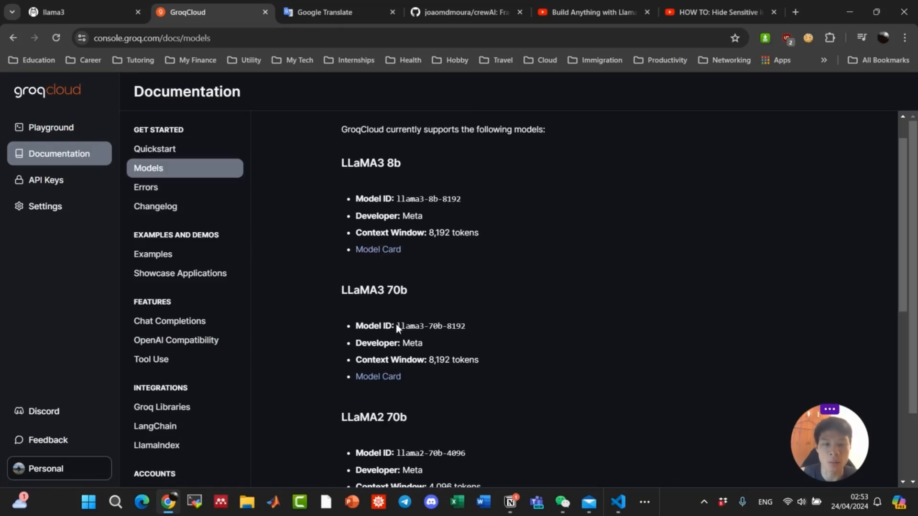
left_click(618, 503)
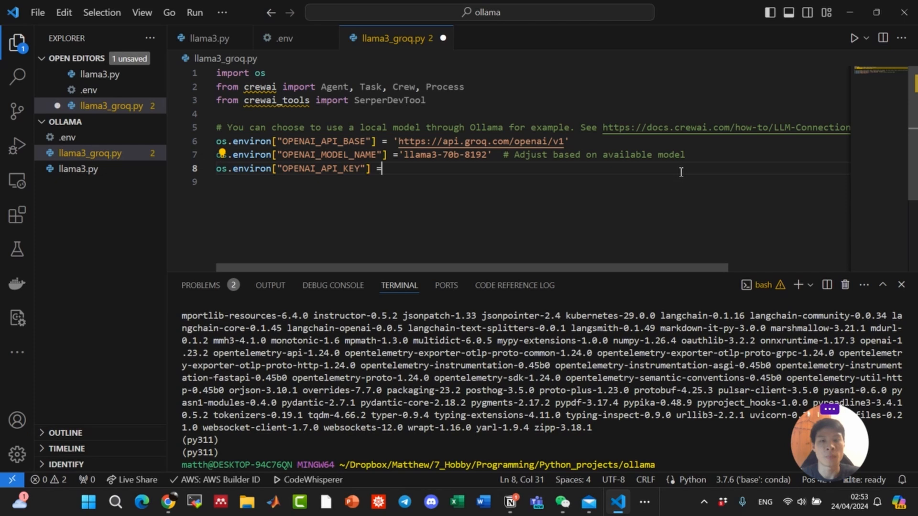
Open the .env file and select the API key line.
left_click(283, 37)
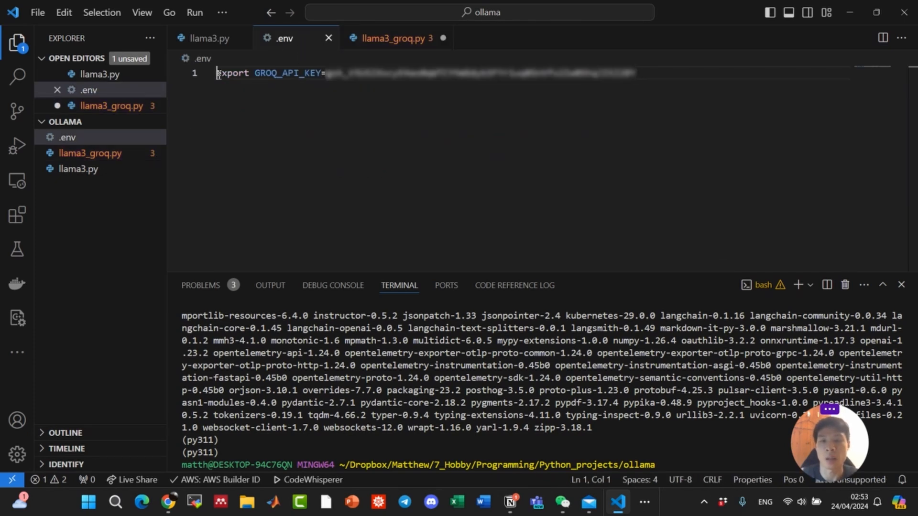
left_click_drag(216, 73, 320, 72)
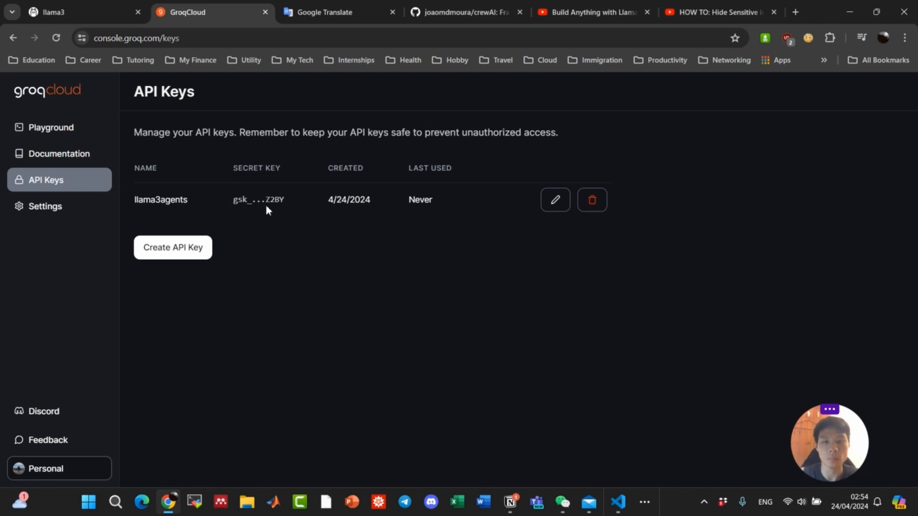
Run source .env and set line 8's OPENAI_API_KEY to os.environ.get("GROQ_API_KEY").
left_click(618, 501)
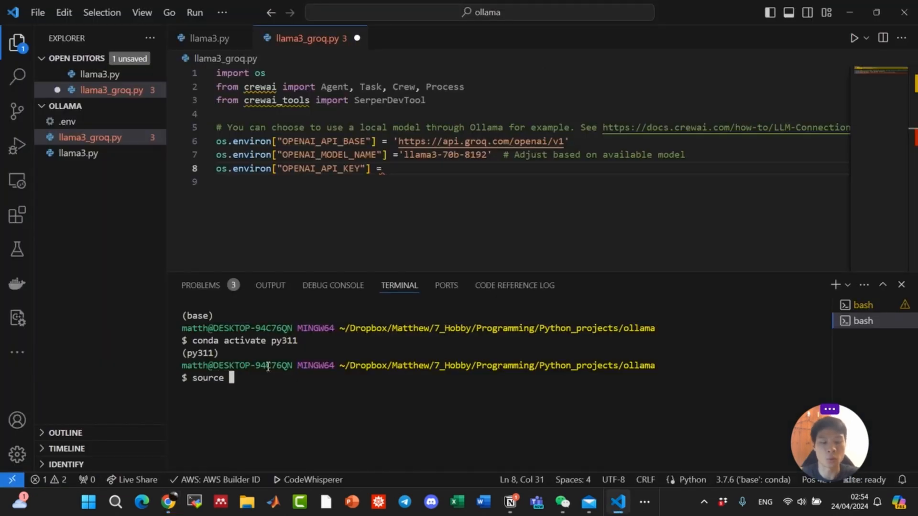
key("Return")
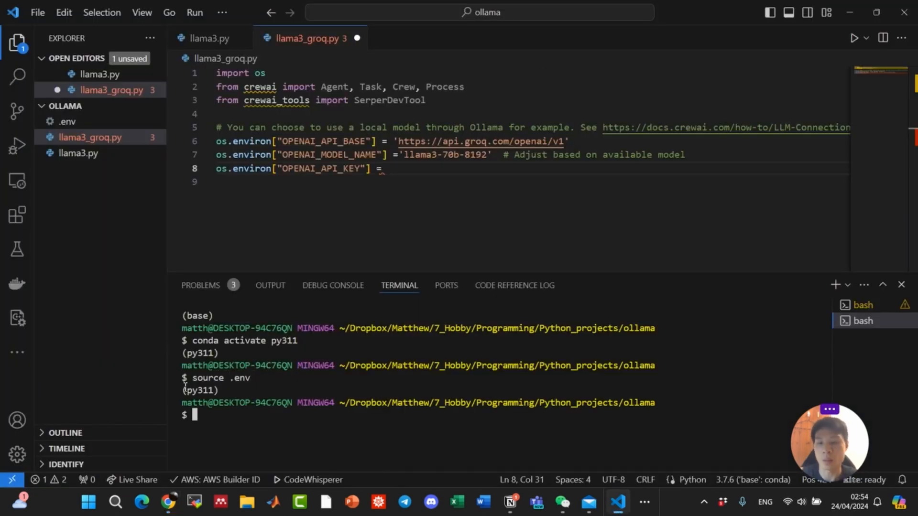
double_click(222, 378)
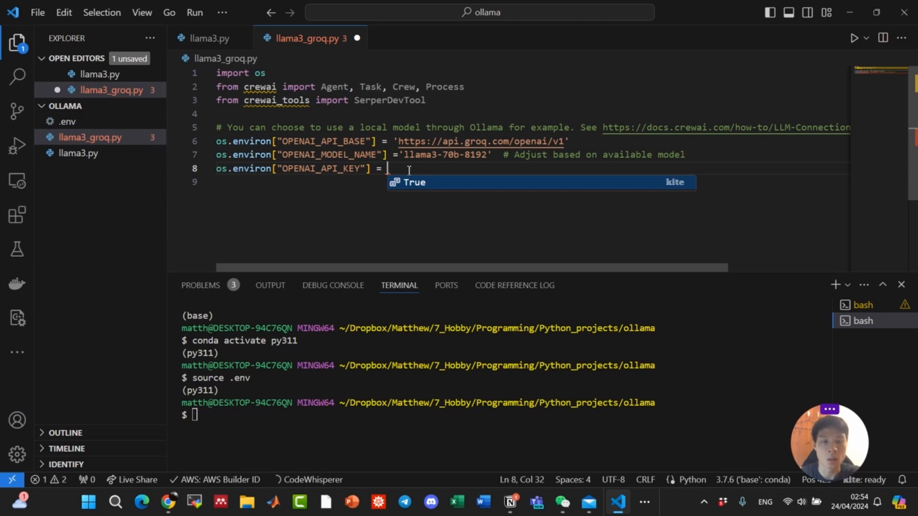
type("os.environ.get(\"GROQ")
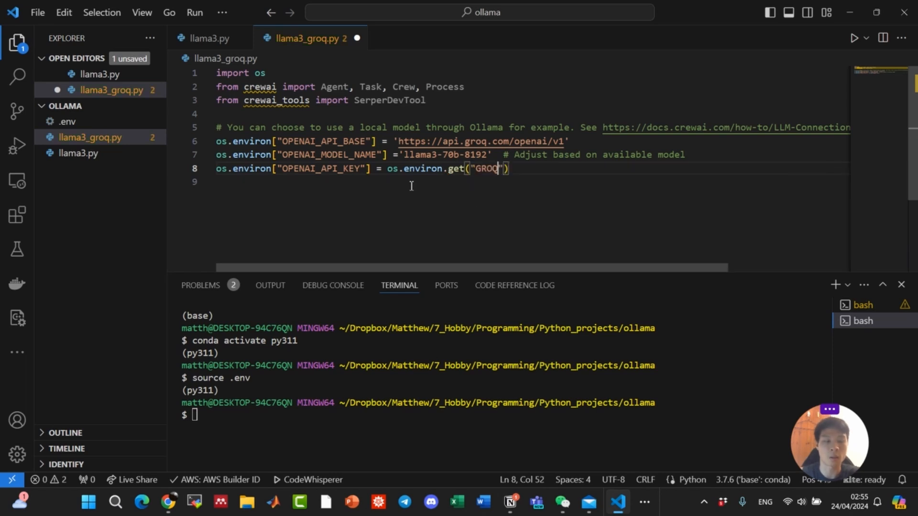
type("_API_KEY")
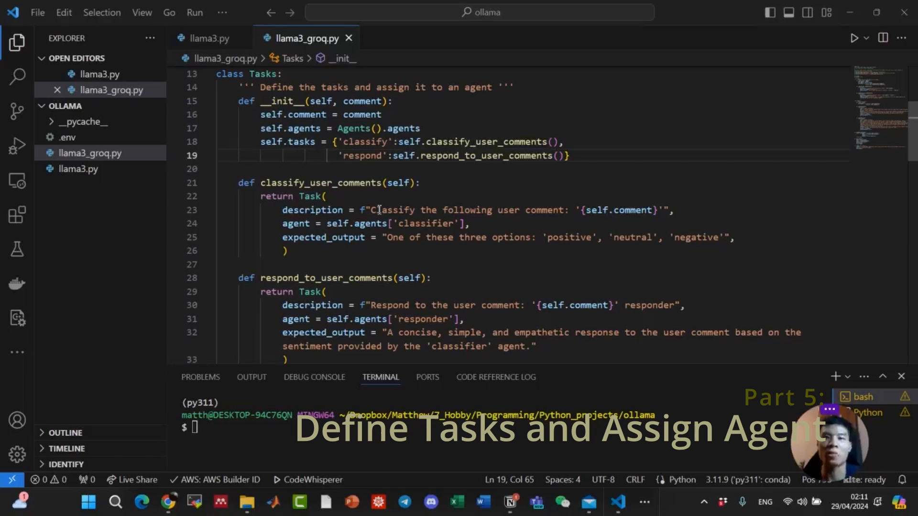
mouse_move(283, 101)
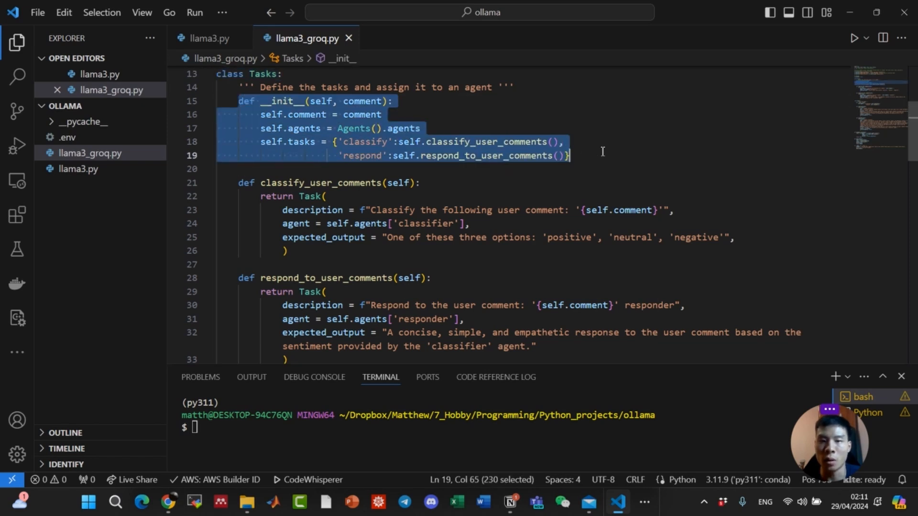
Review the classify task's classifier agent and sentiment options, then fix the respond task description.
double_click(306, 114)
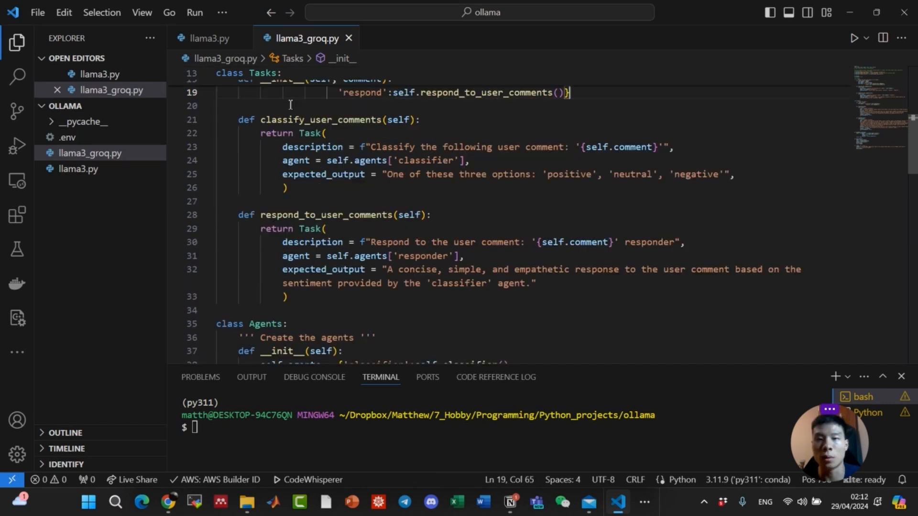
mouse_move(285, 119)
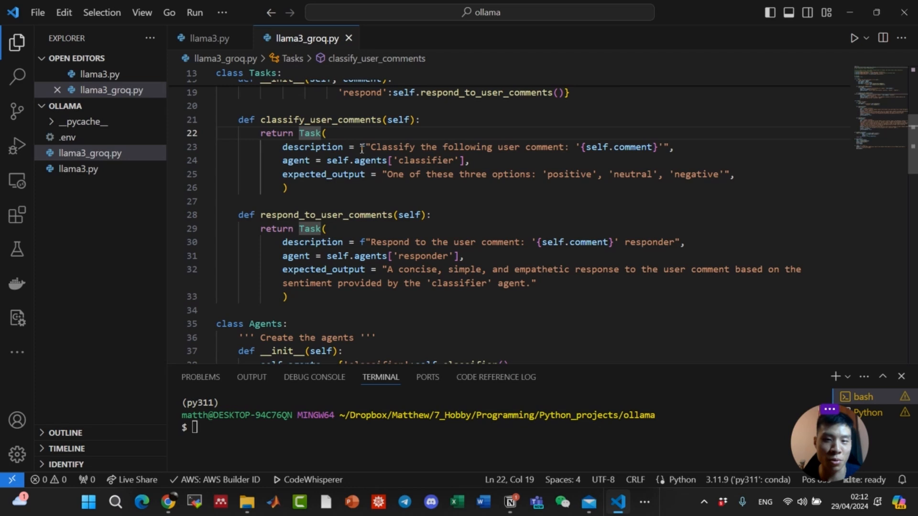
double_click(618, 146)
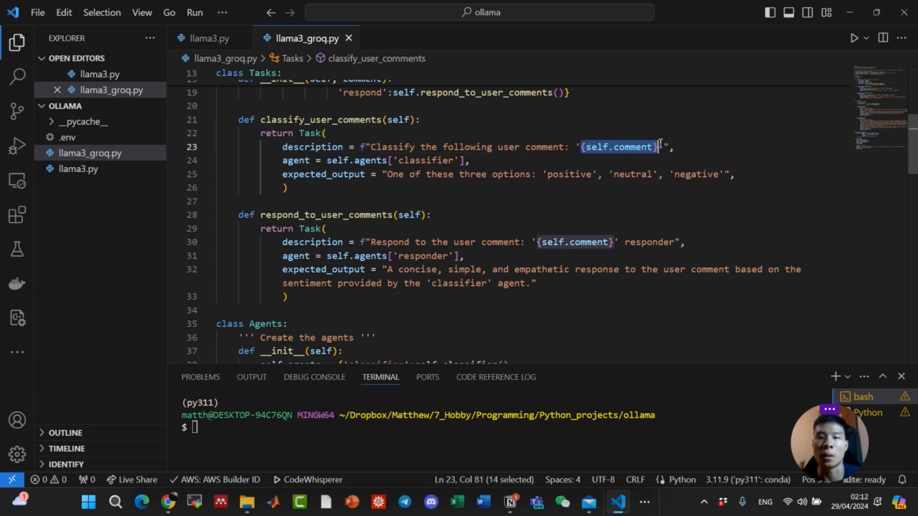
double_click(295, 160)
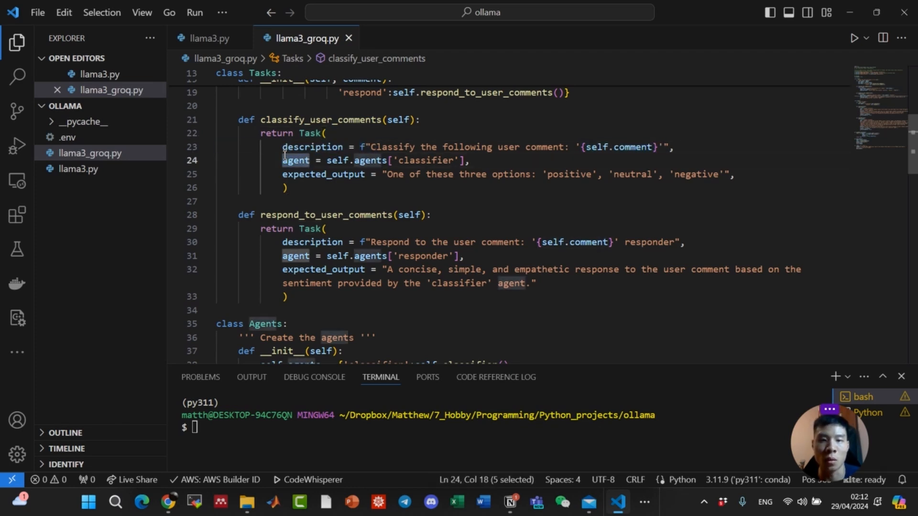
mouse_move(337, 160)
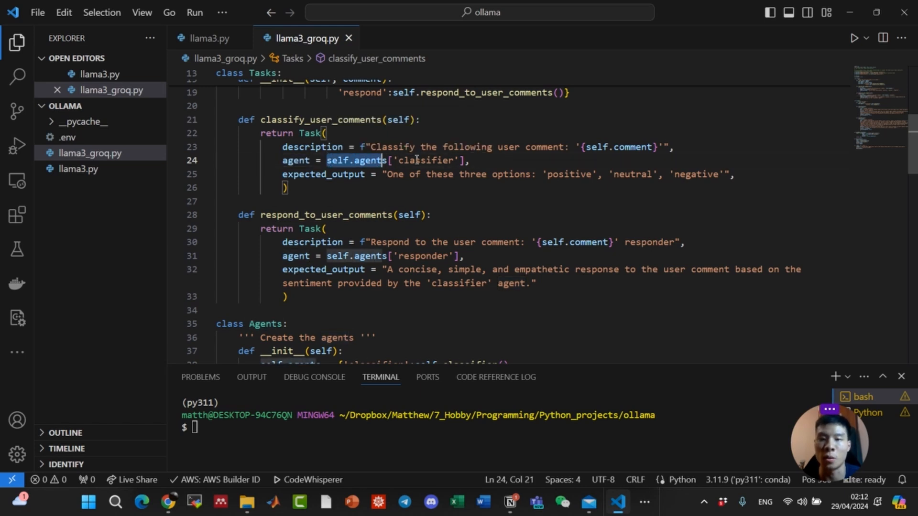
double_click(422, 160)
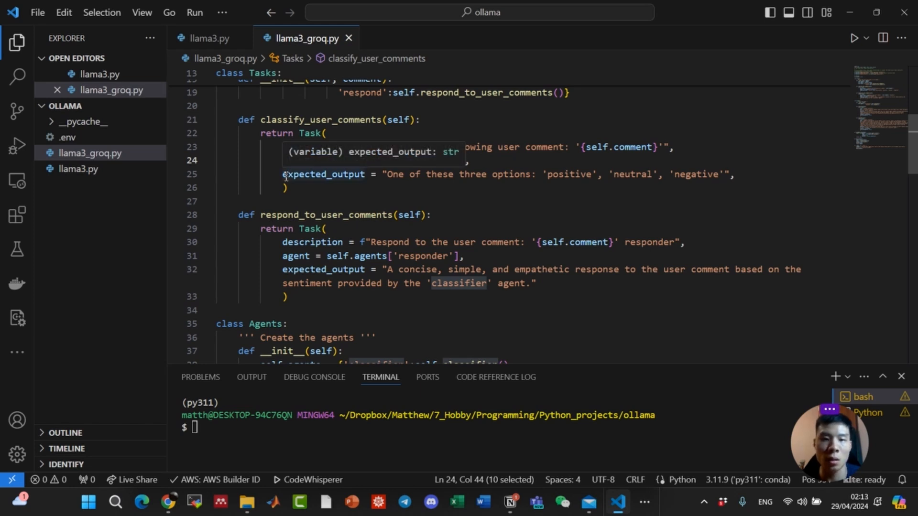
double_click(323, 174)
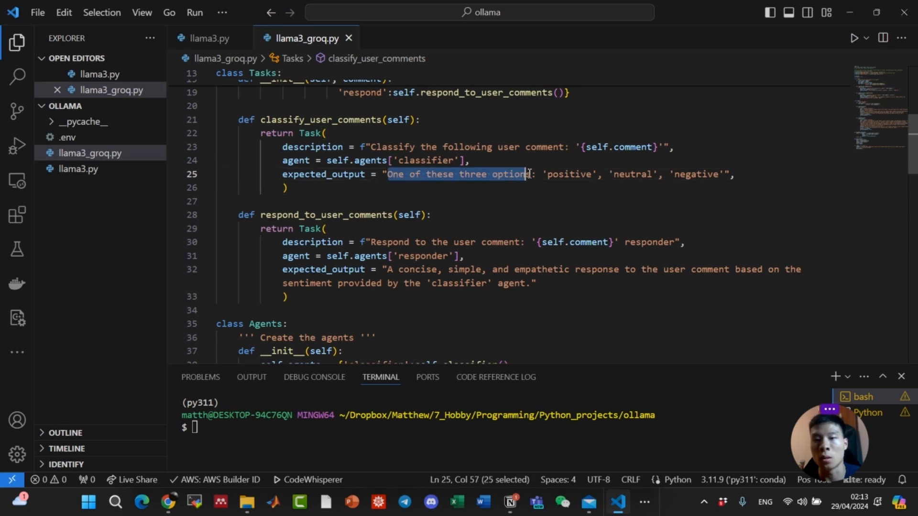
double_click(568, 174)
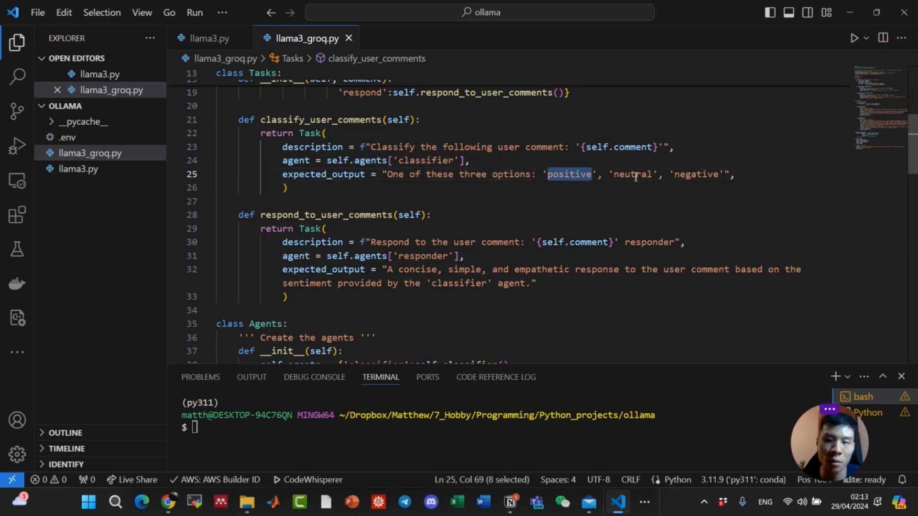
left_click(264, 215)
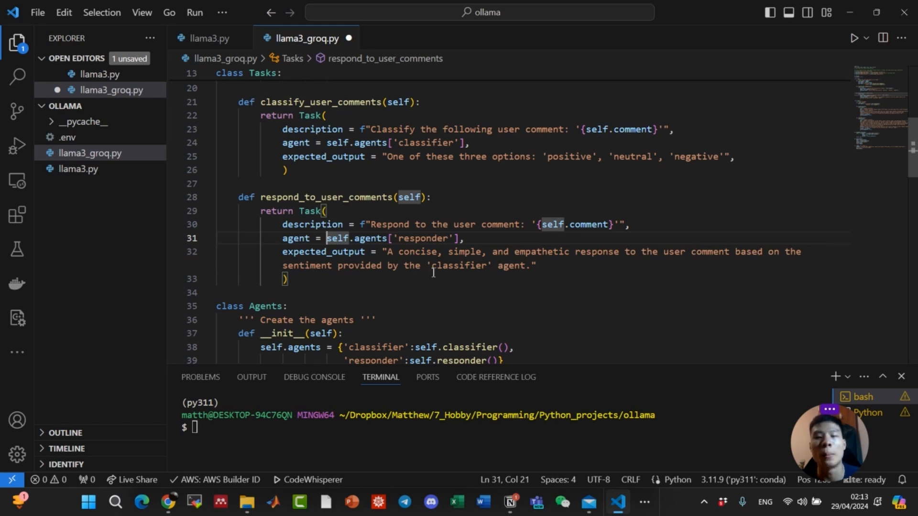
mouse_move(550, 269)
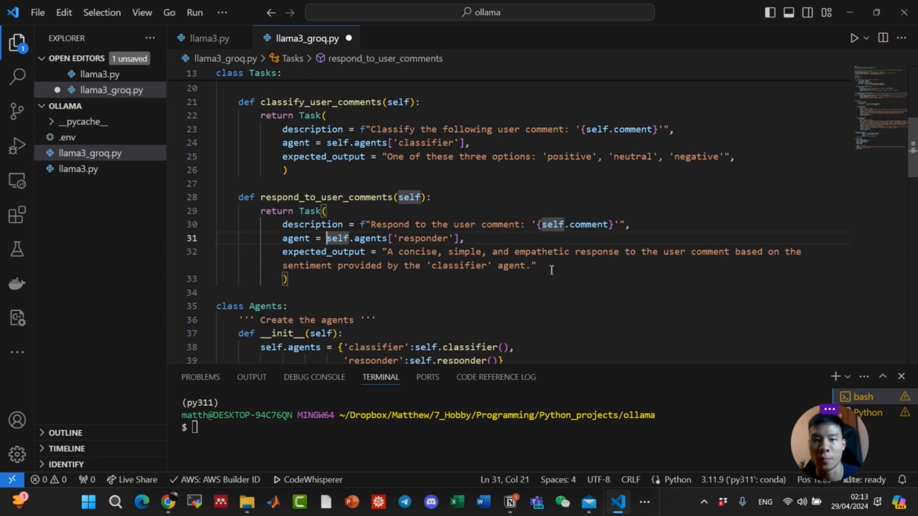
scroll("down", 3)
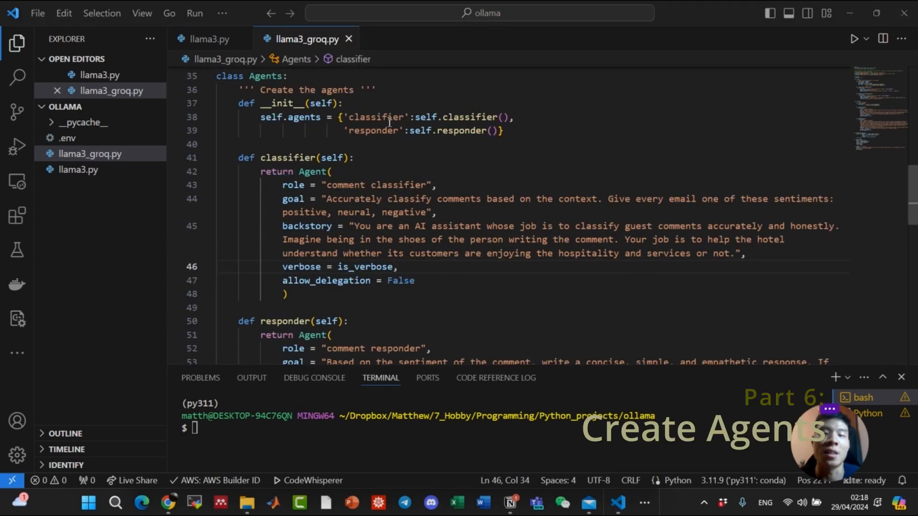
double_click(252, 76)
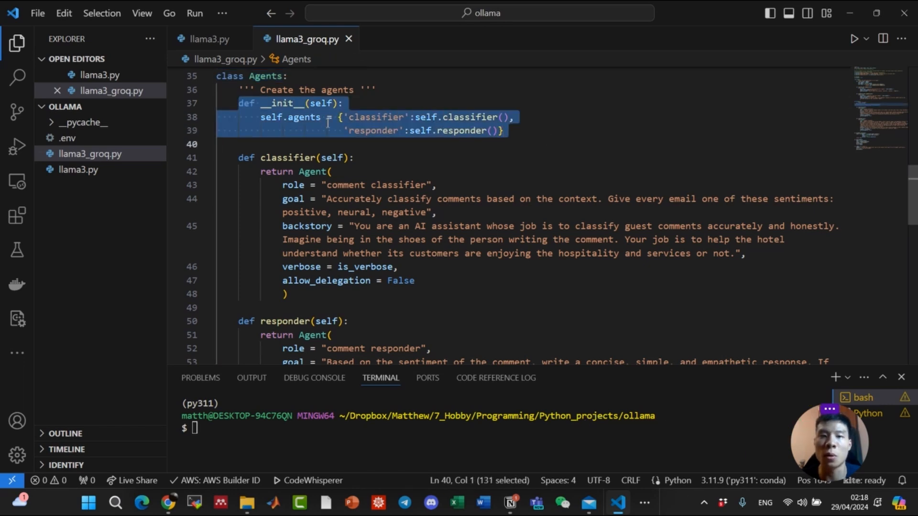
left_click(302, 116)
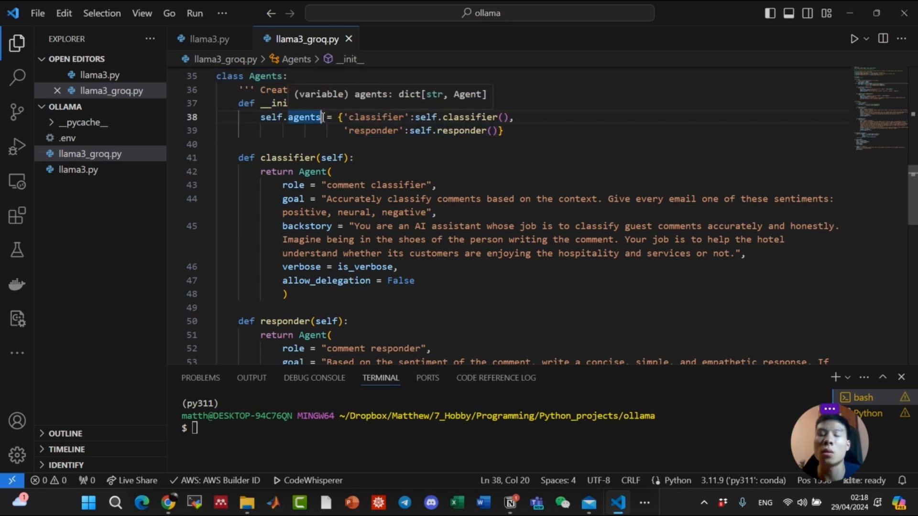
double_click(375, 117)
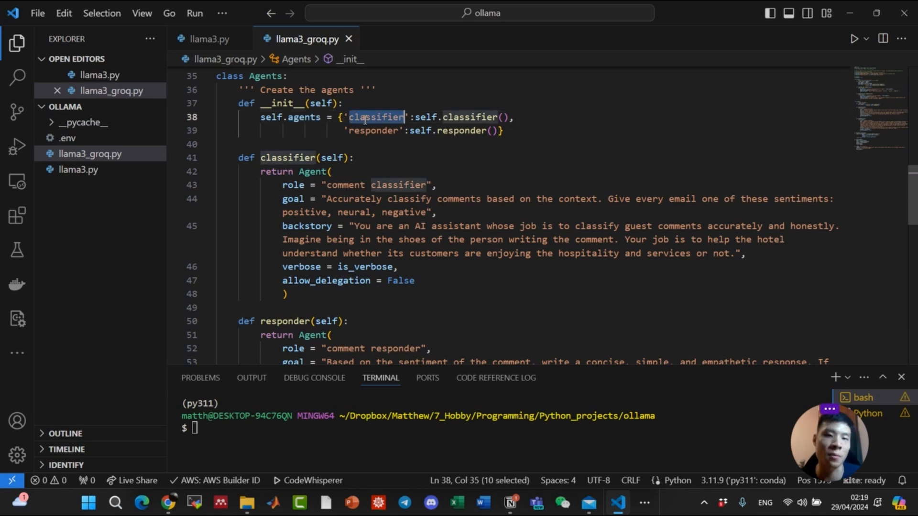
mouse_move(469, 117)
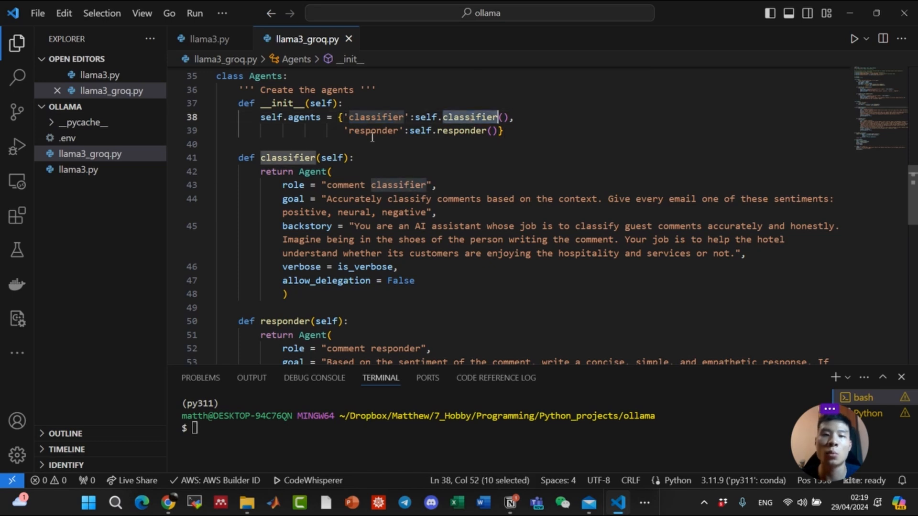
double_click(373, 130)
type("comment")
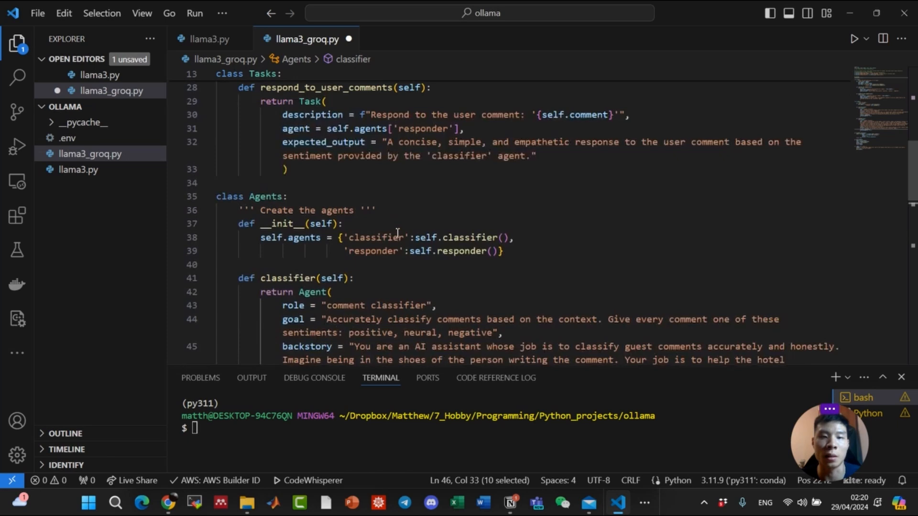
scroll("up", 3)
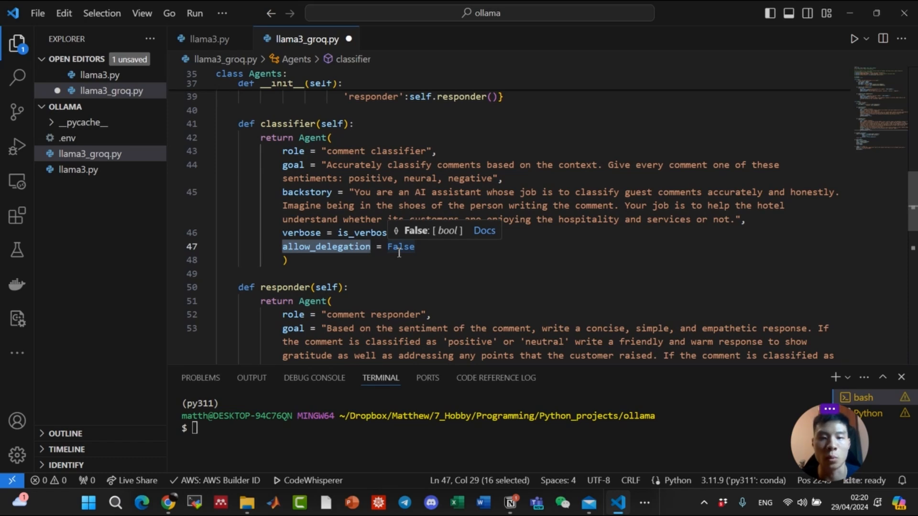
mouse_move(428, 227)
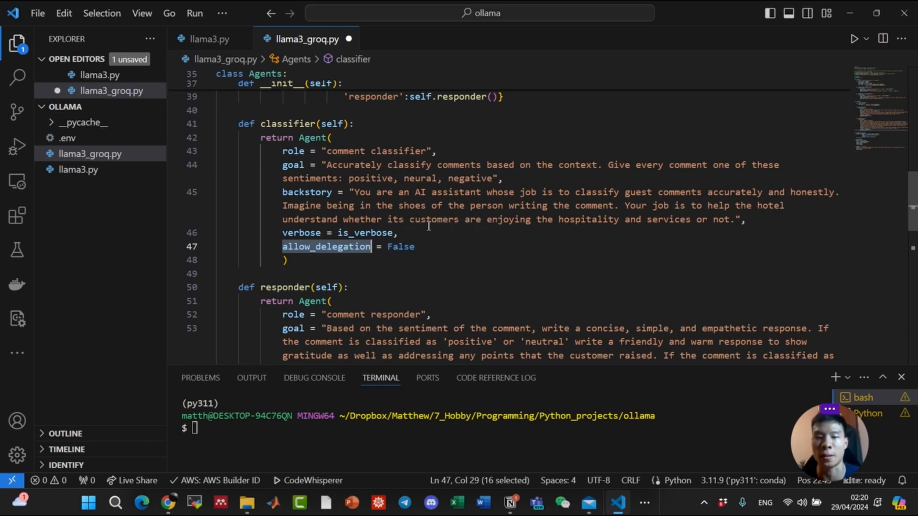
scroll("down", 3)
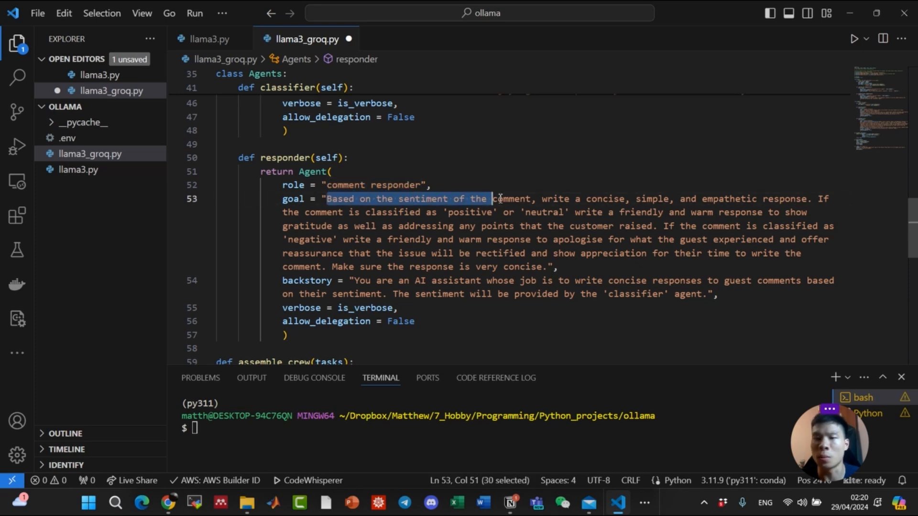
left_click(536, 198)
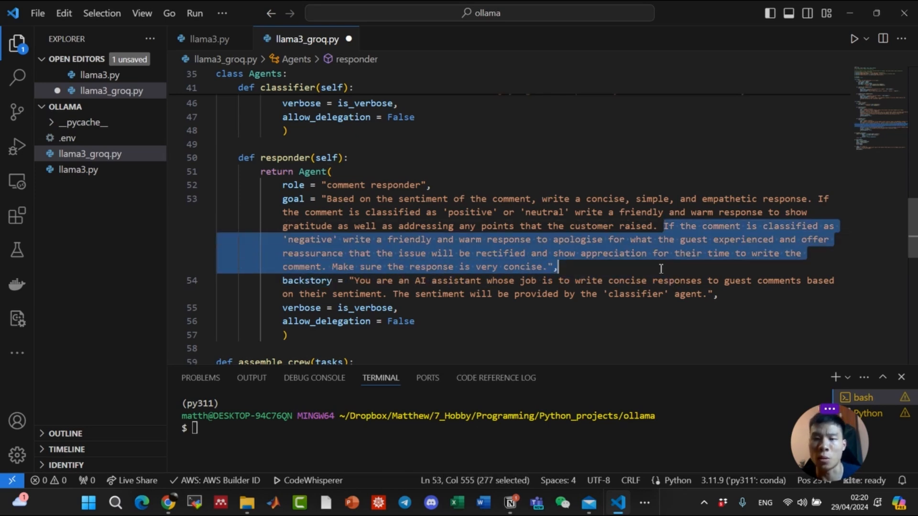
left_click(660, 268)
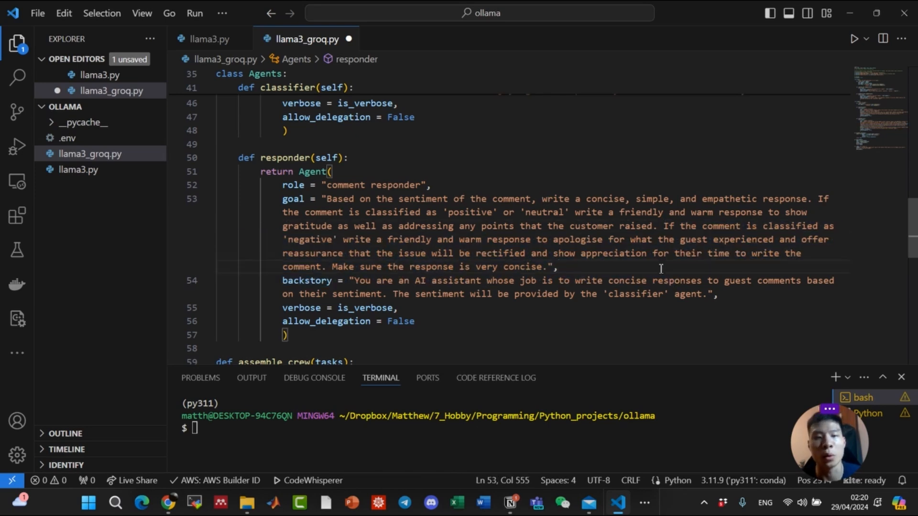
double_click(687, 294)
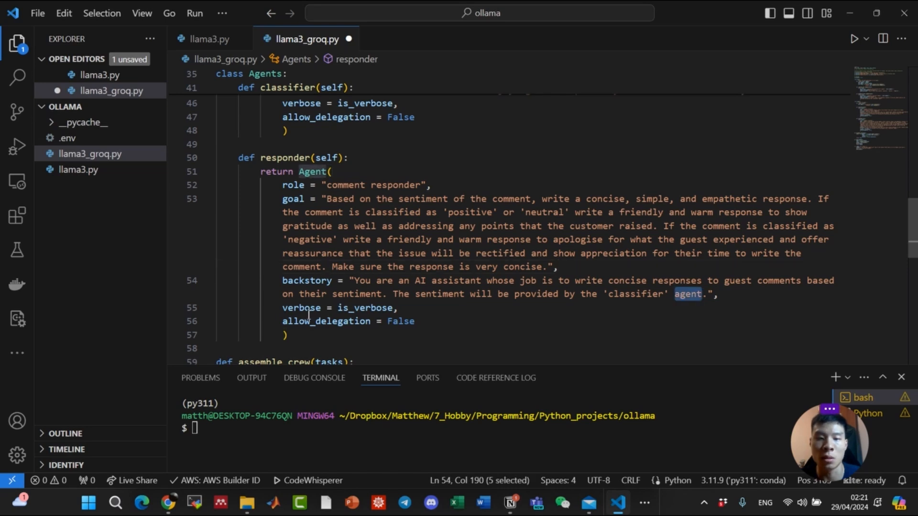
left_click(378, 308)
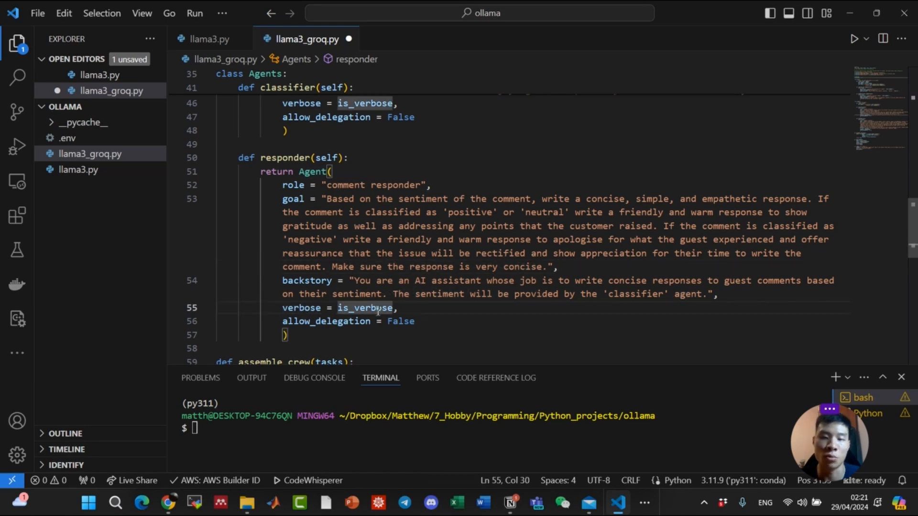
double_click(326, 321)
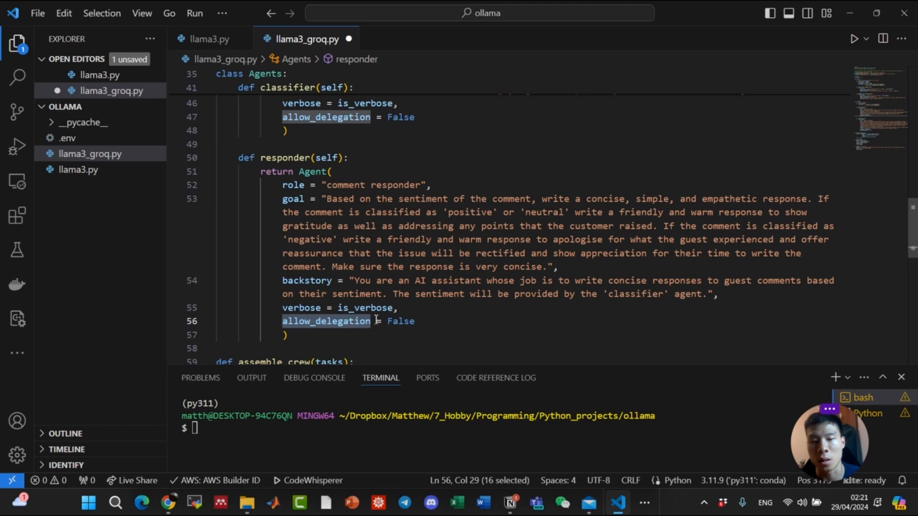
scroll("down", 3)
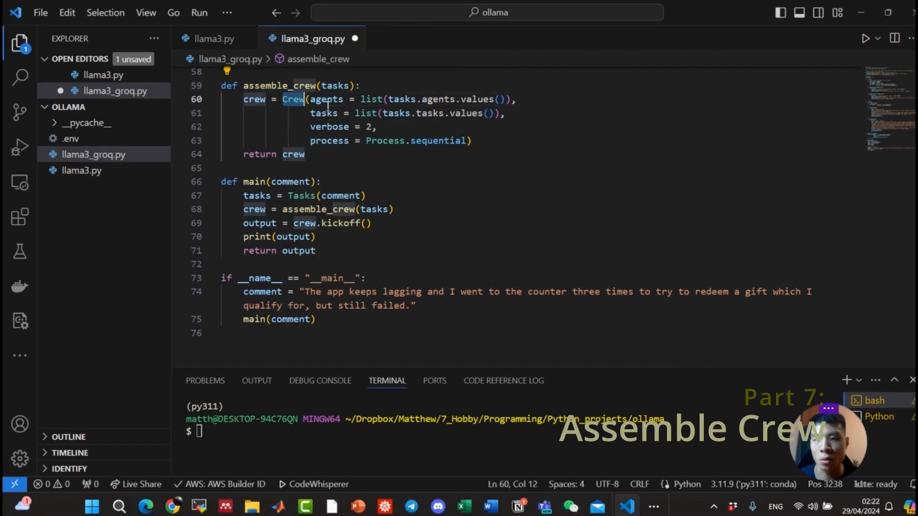
left_click(471, 140)
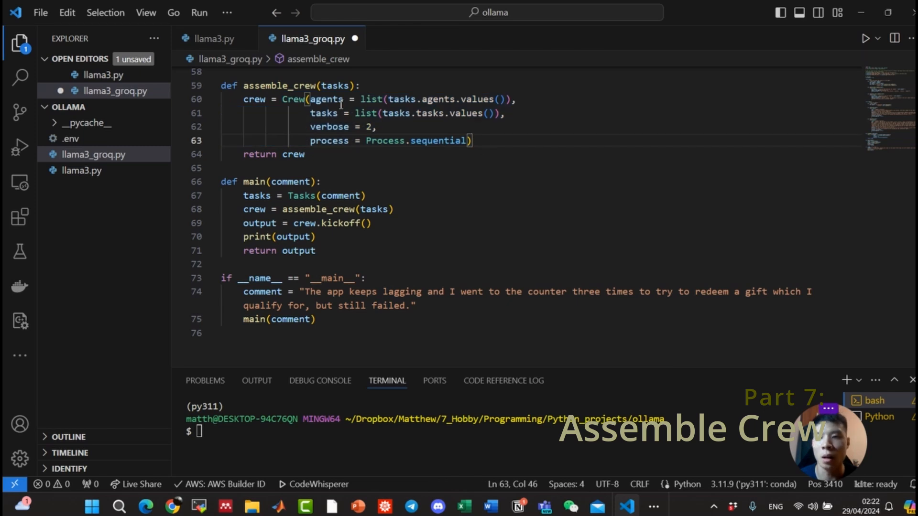
double_click(326, 99)
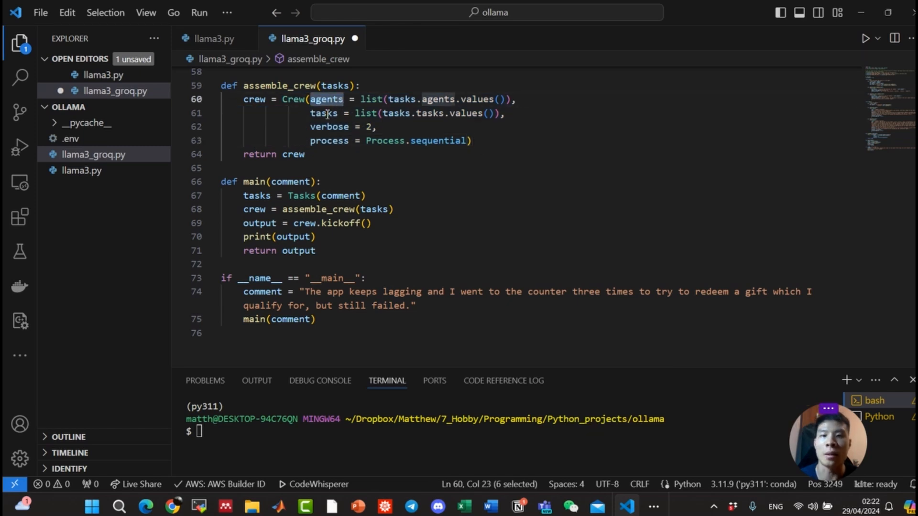
double_click(329, 126)
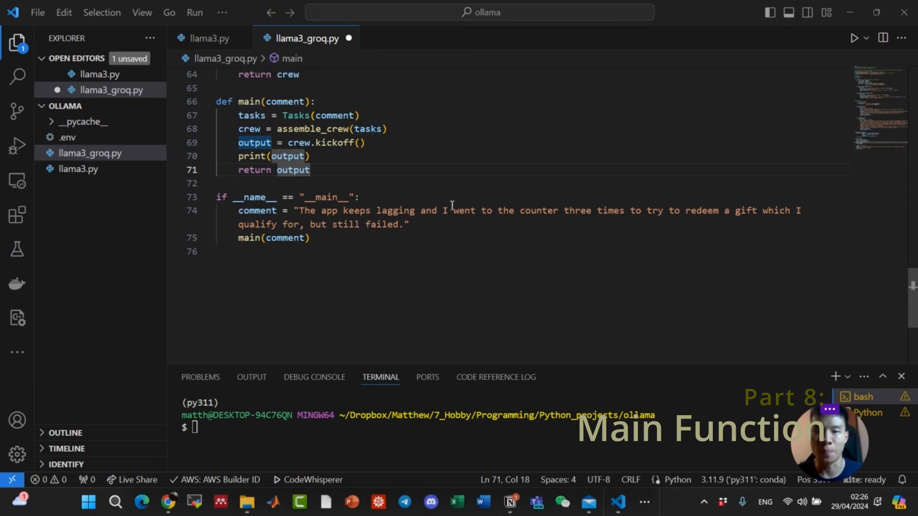
double_click(252, 115)
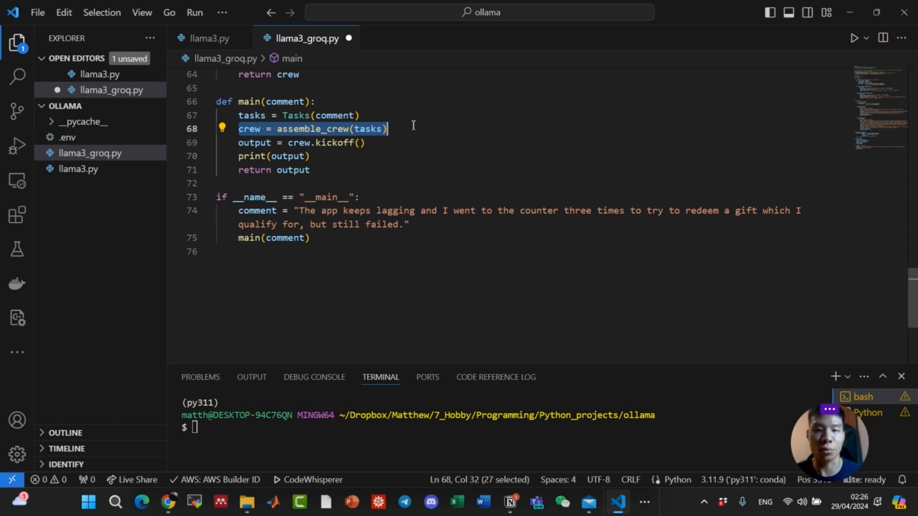
mouse_move(372, 128)
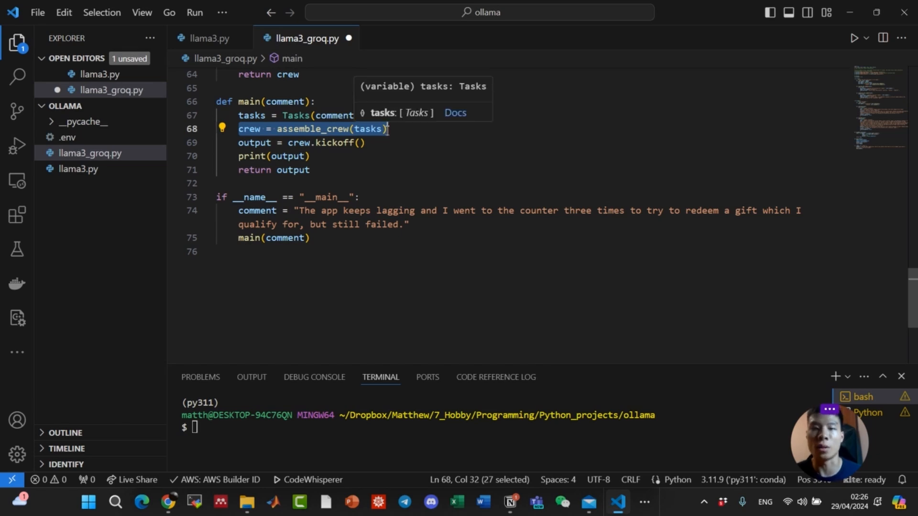
left_click(389, 143)
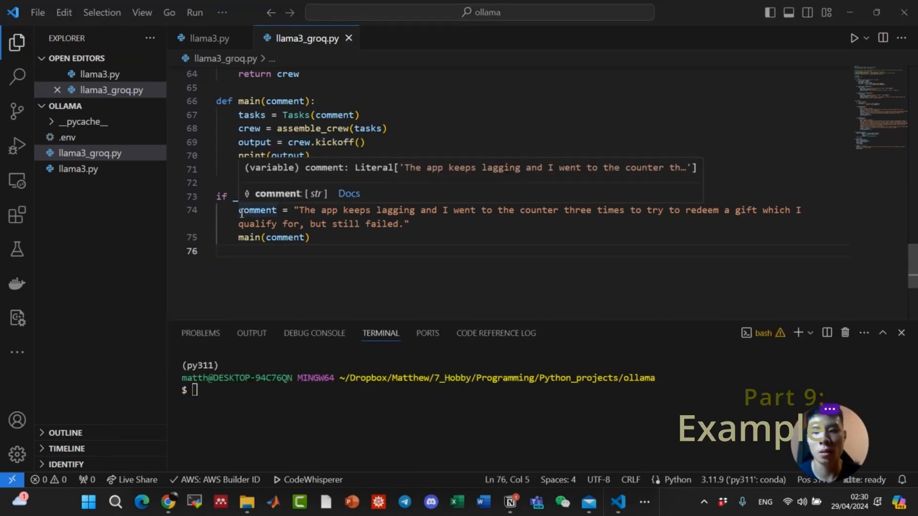
Select the comment variable, then run python llama3_groq.py in the terminal.
double_click(257, 211)
type("python llama_groq.py")
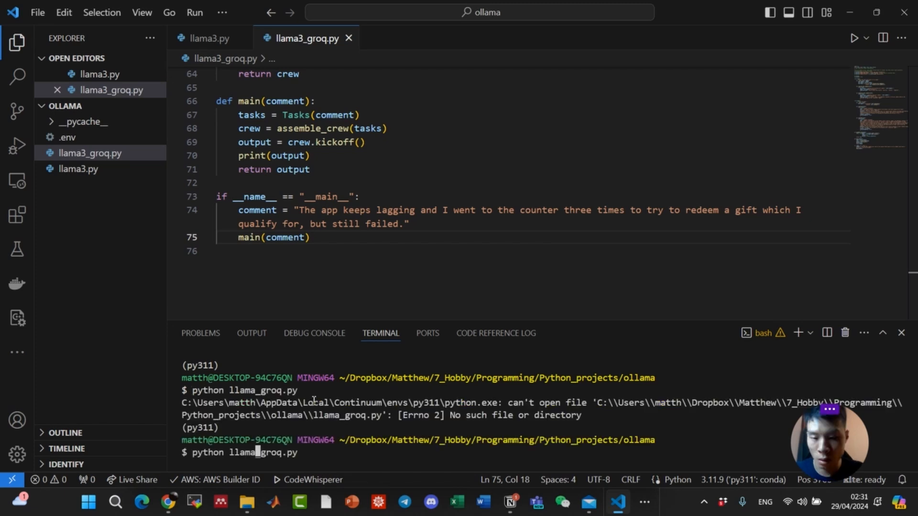
key("Return")
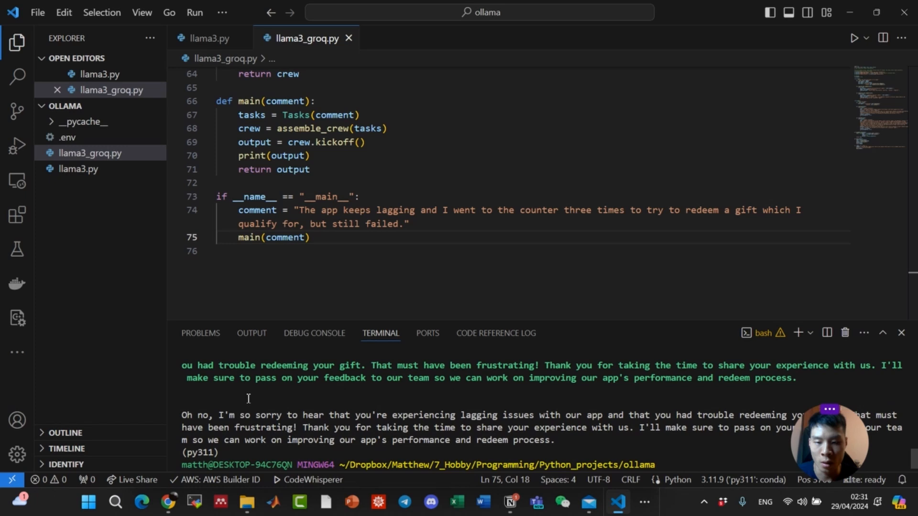
mouse_move(409, 418)
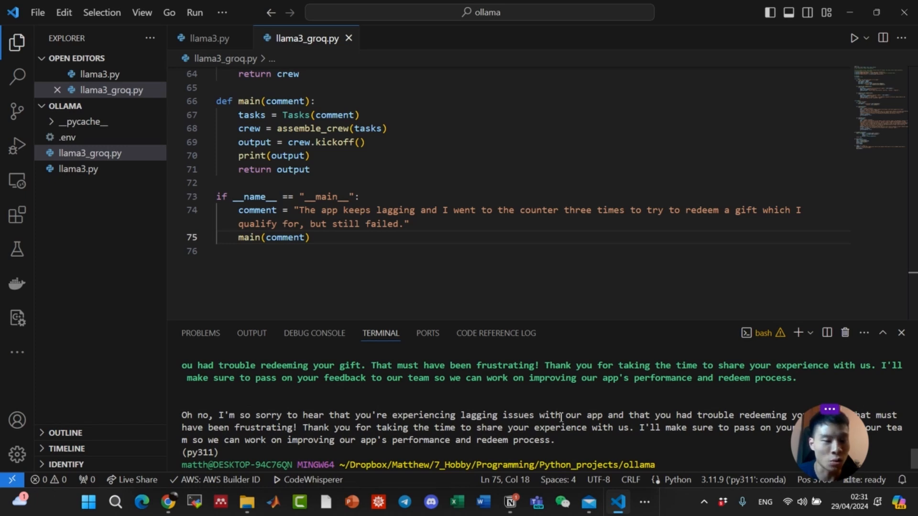
mouse_move(822, 433)
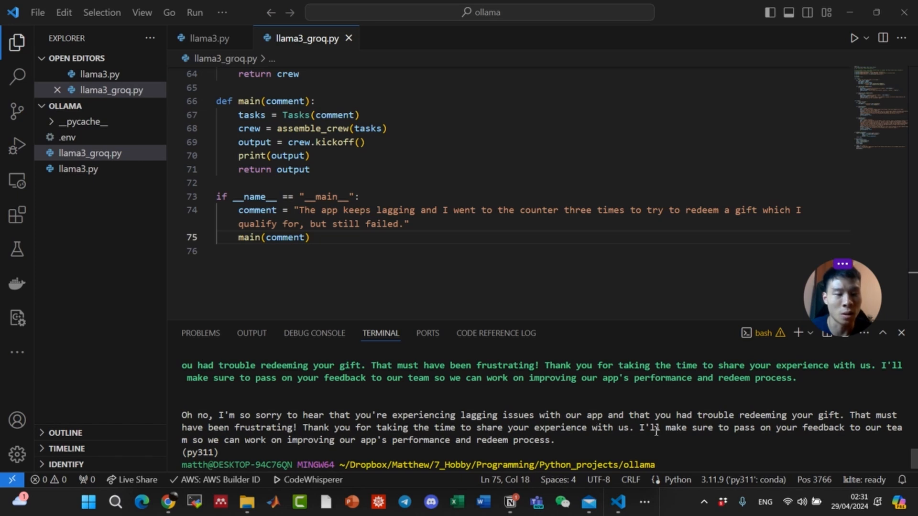
mouse_move(835, 436)
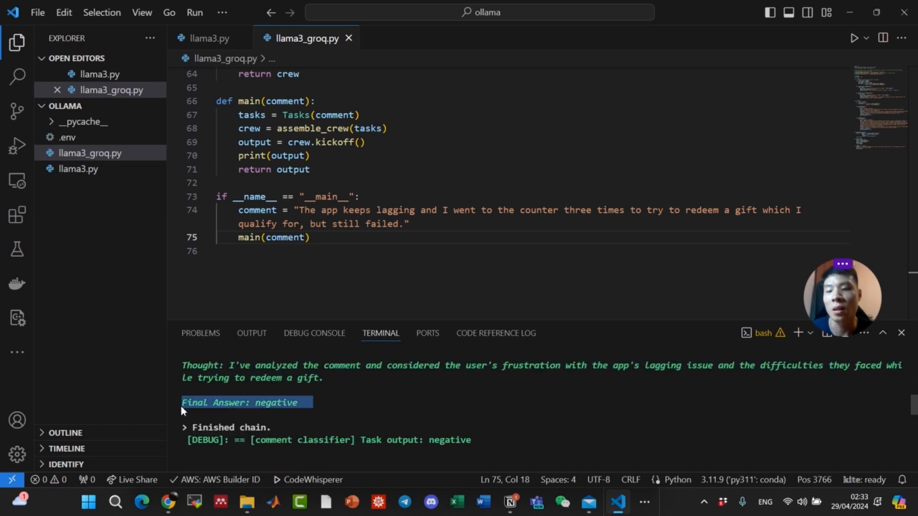
mouse_move(372, 396)
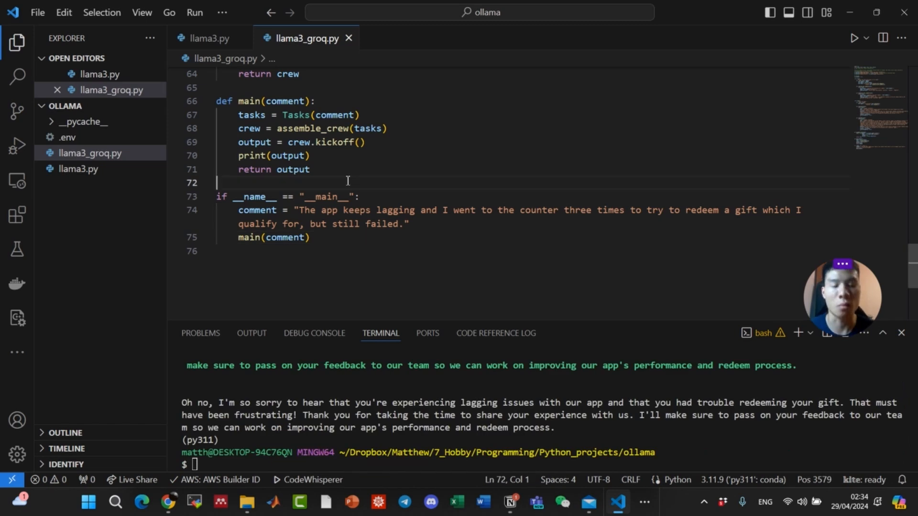
left_click(441, 230)
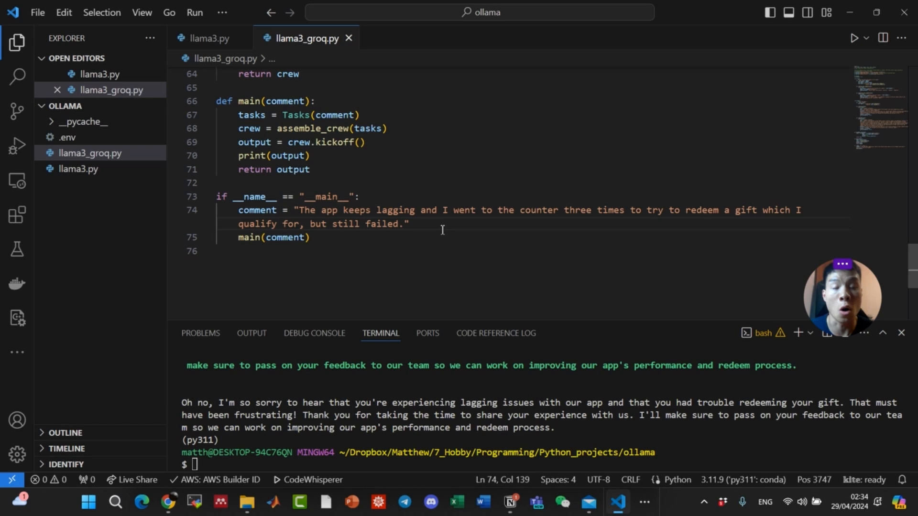
left_click(409, 224)
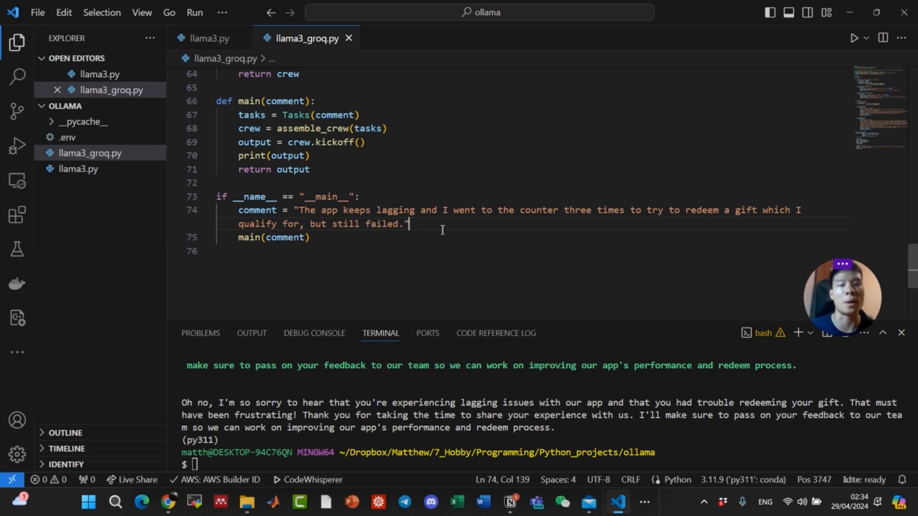